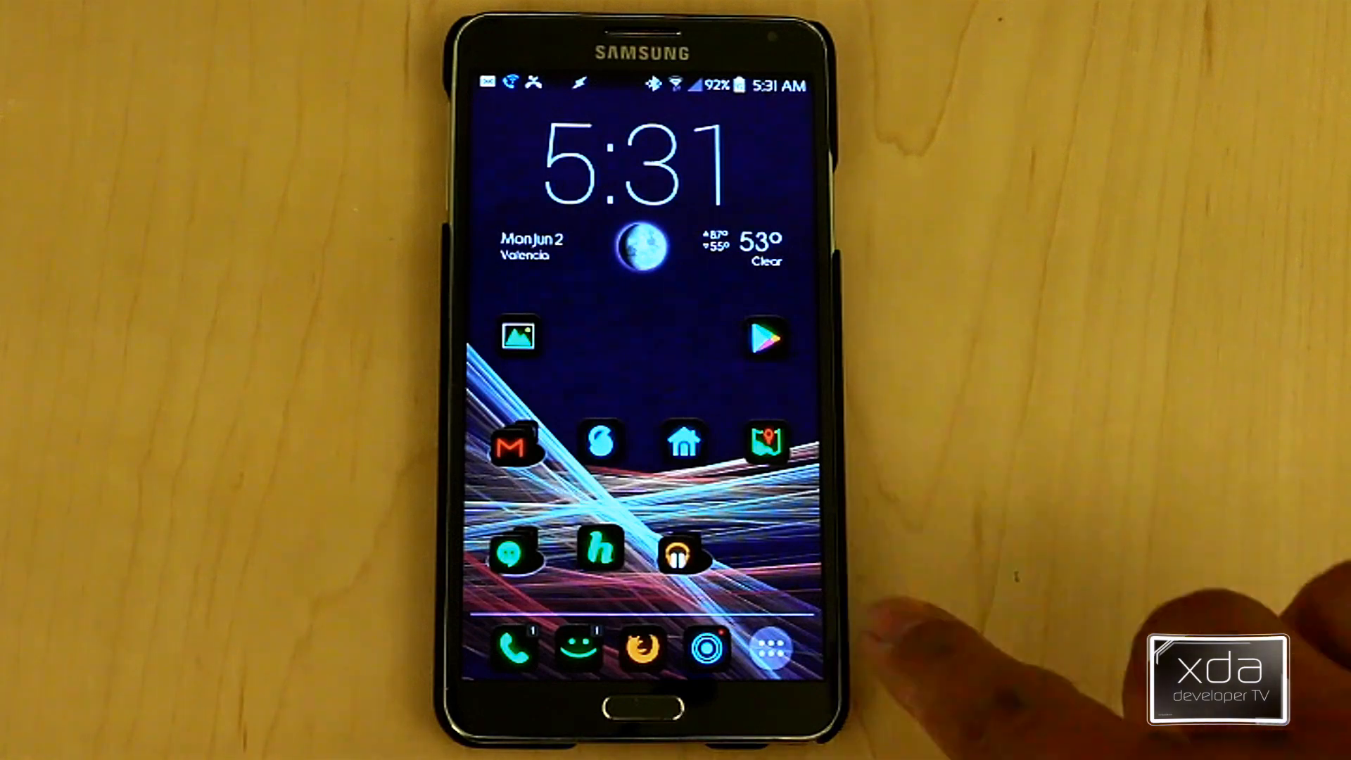
Step: Pull down the notification shade to show the My Friend message and other notifications
left_click(769, 648)
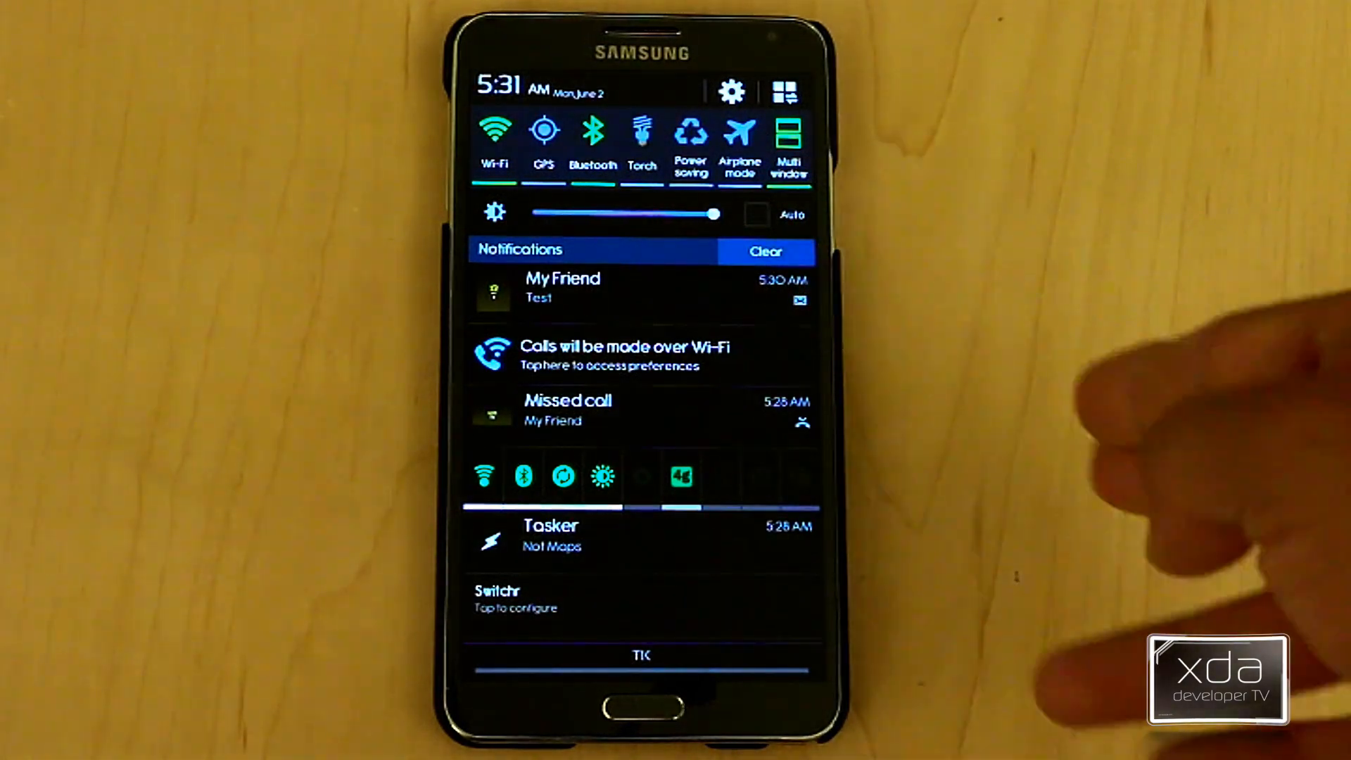
Step: Expand the My Friend text notification to reveal its Call and Reply actions
left_click(563, 287)
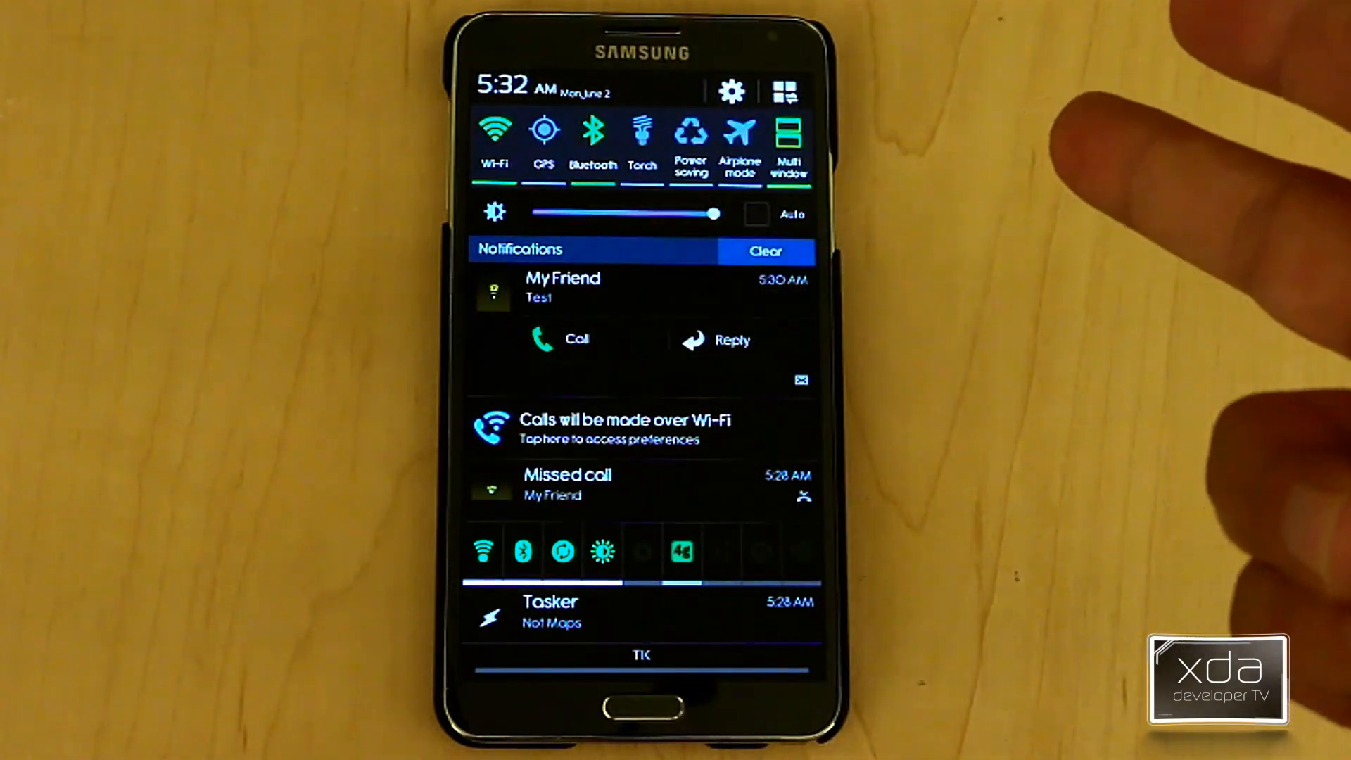
mouse_move(991, 388)
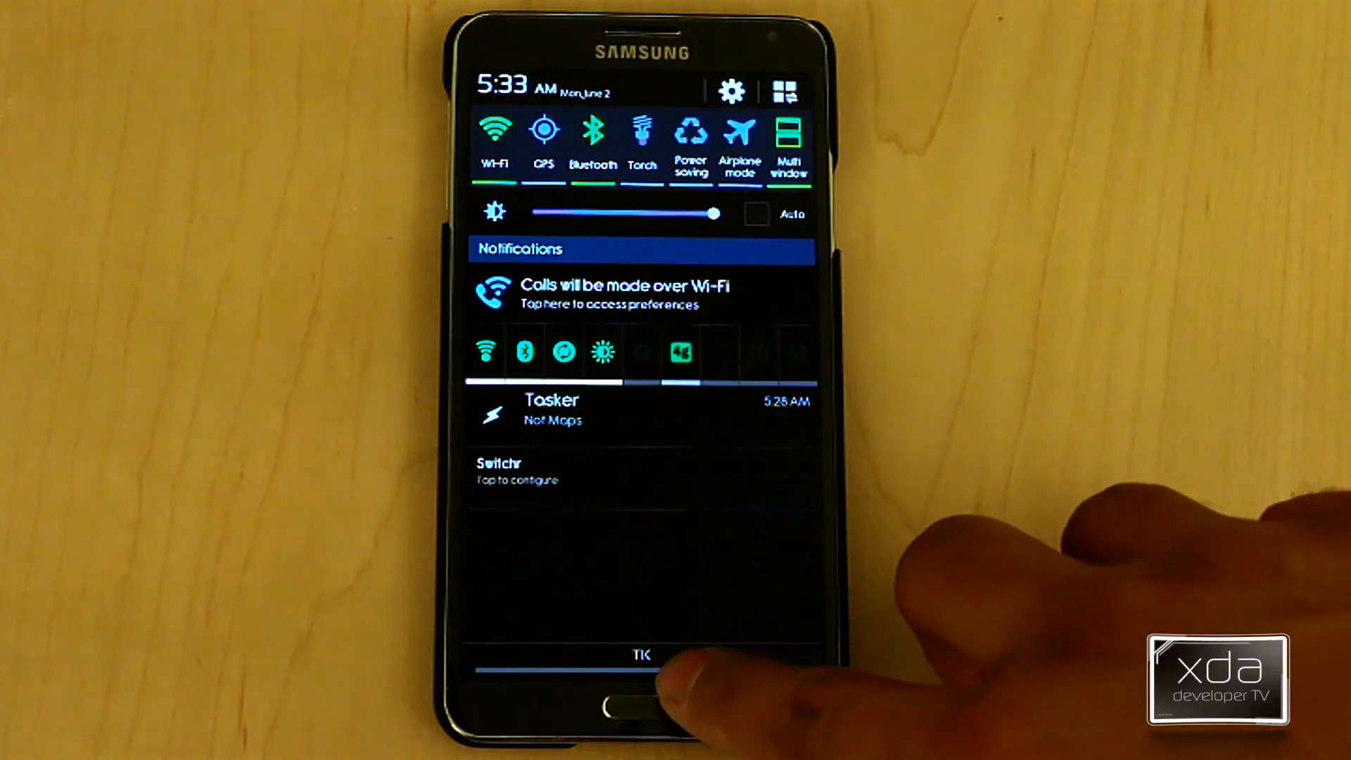
Step: Close the notification shade and return to the home screen
left_click(642, 698)
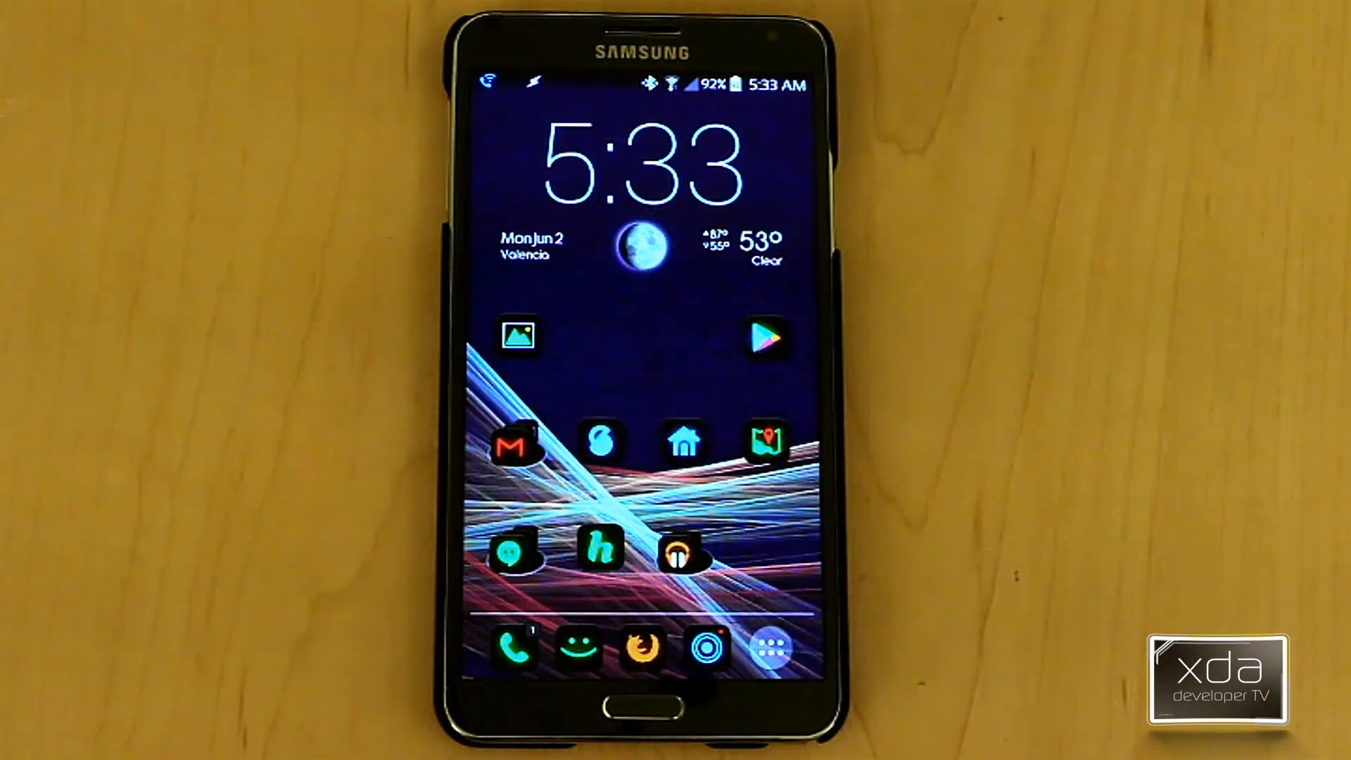